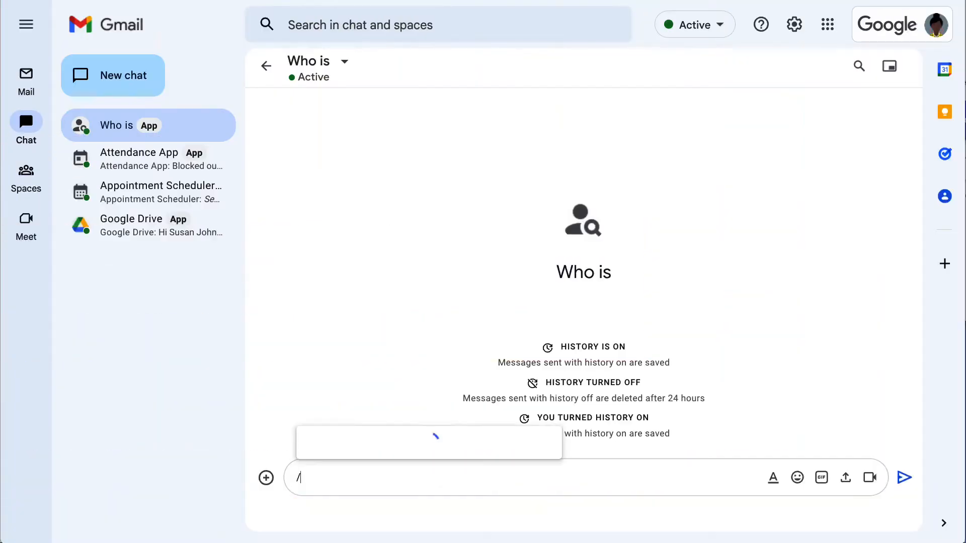
# Send /help to the Who is app so it lists its slash commands
pyautogui.write('help')
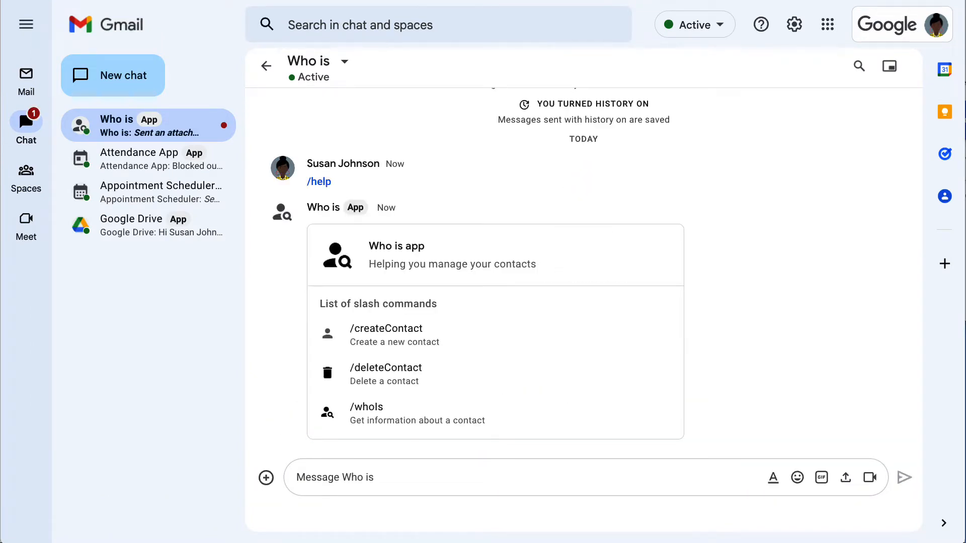
pyautogui.click(334, 477)
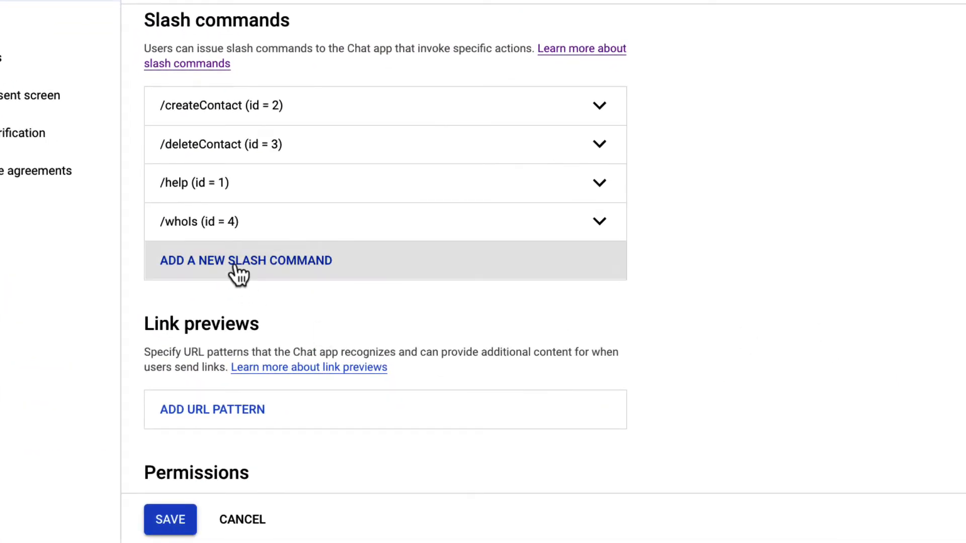
# Add slash command /updateContact with Command Id 5 and description 'Update a contact'
pyautogui.click(245, 259)
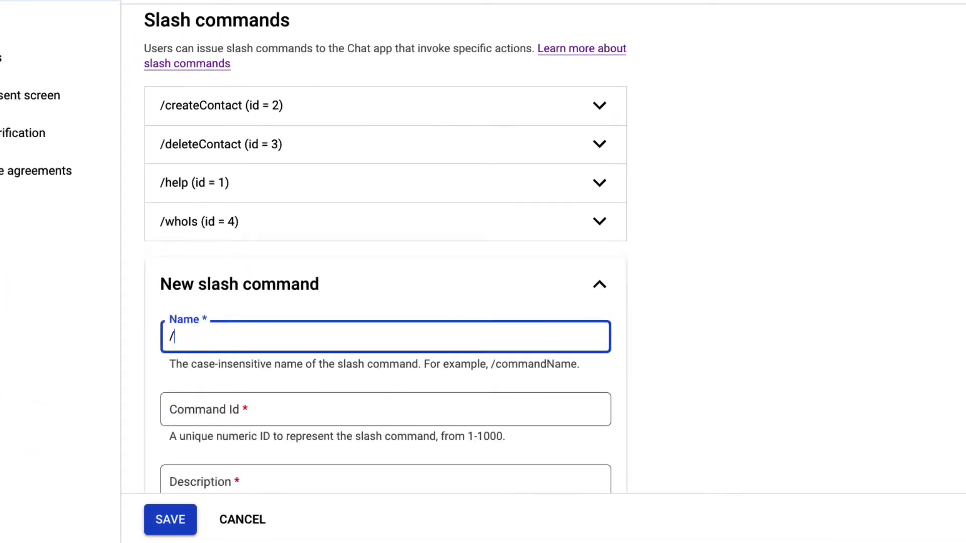
pyautogui.write('updateContact')
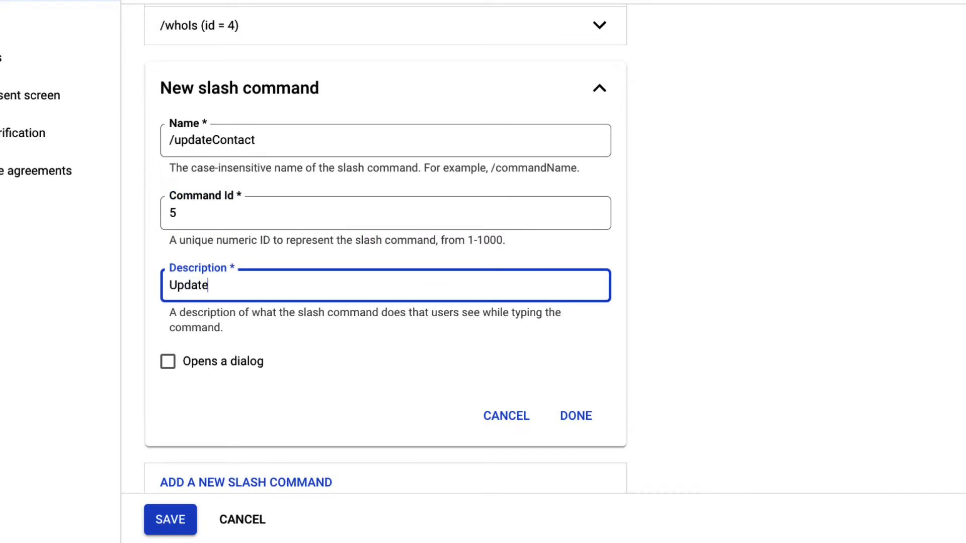
pyautogui.write('a contact')
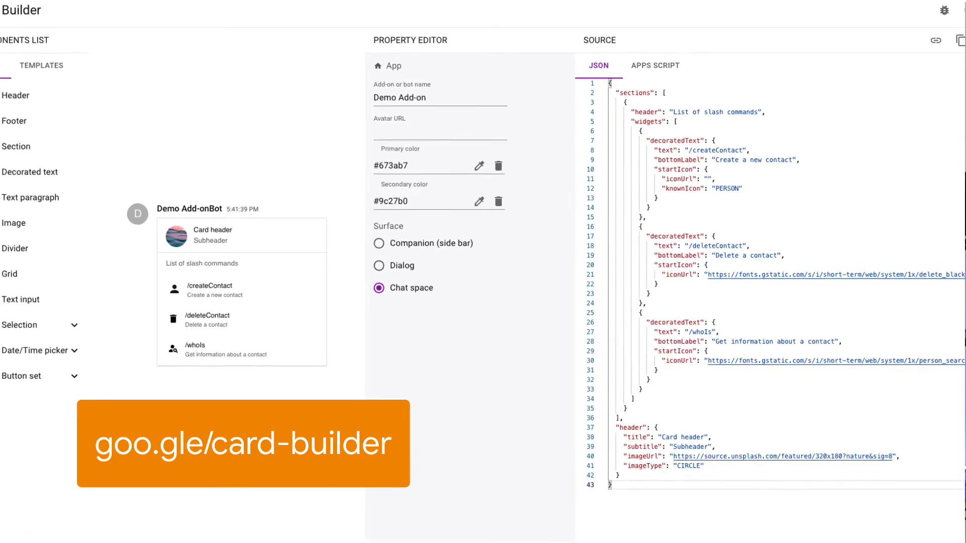
pyautogui.scroll(-3)
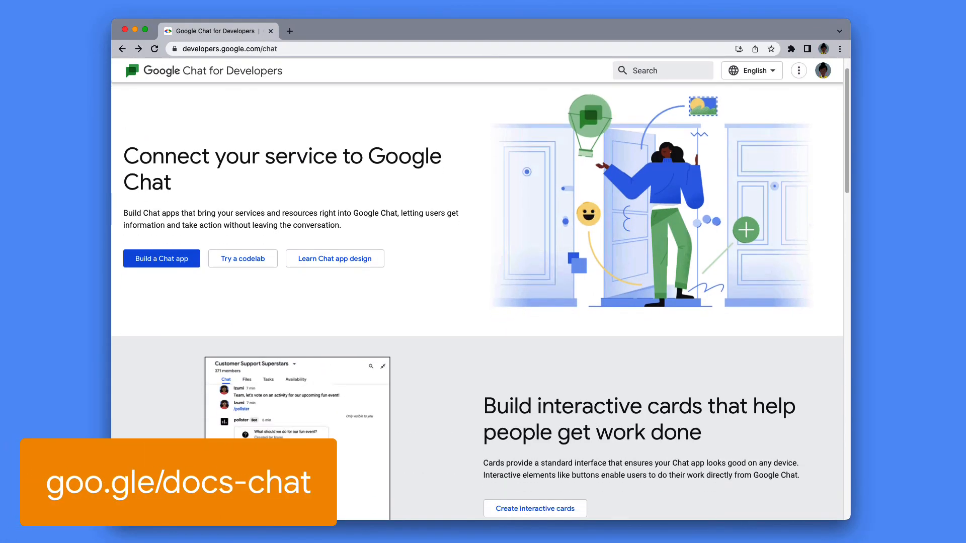
# Open the Build a Chat app quickstart guide for Google Cloud Functions
pyautogui.scroll(-3)
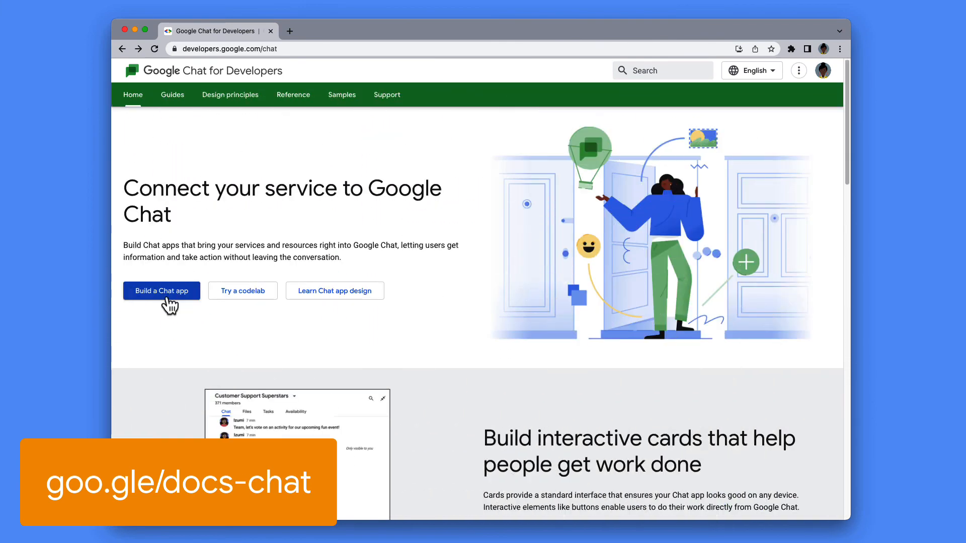
pyautogui.click(161, 290)
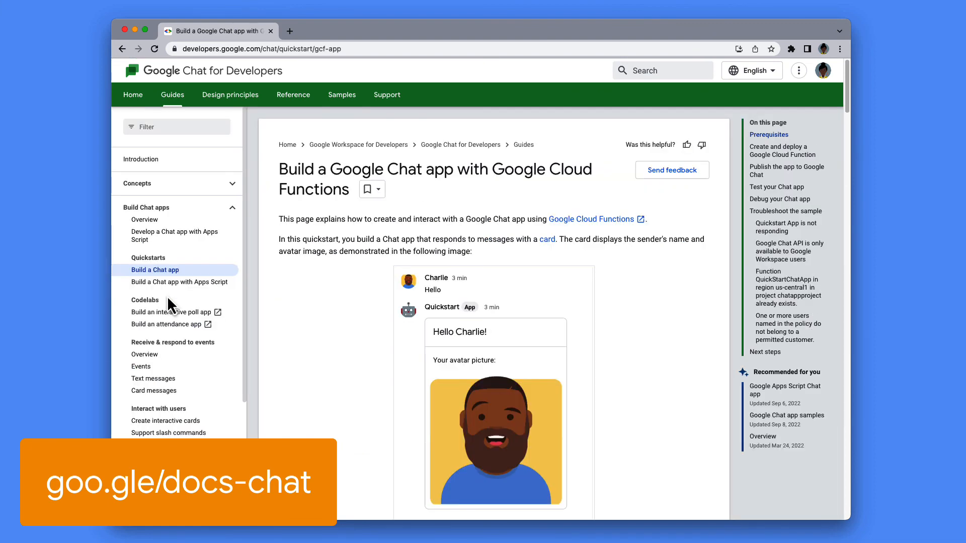